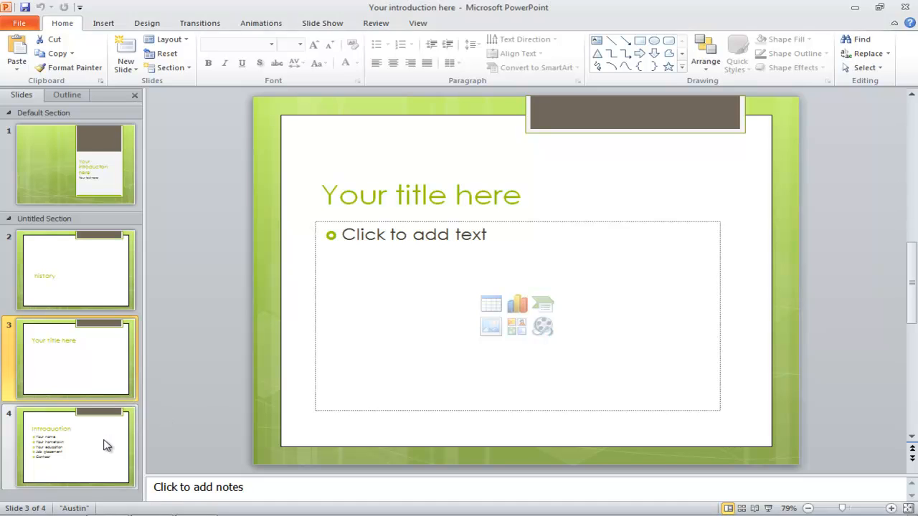
On the Introduction slide, make the words 'hometown' and 'name' bold
left_click(75, 445)
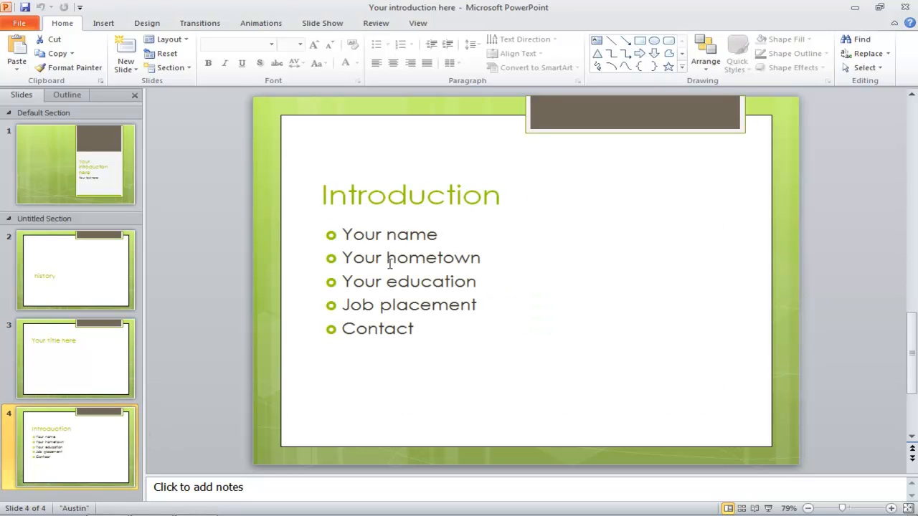
double_click(434, 258)
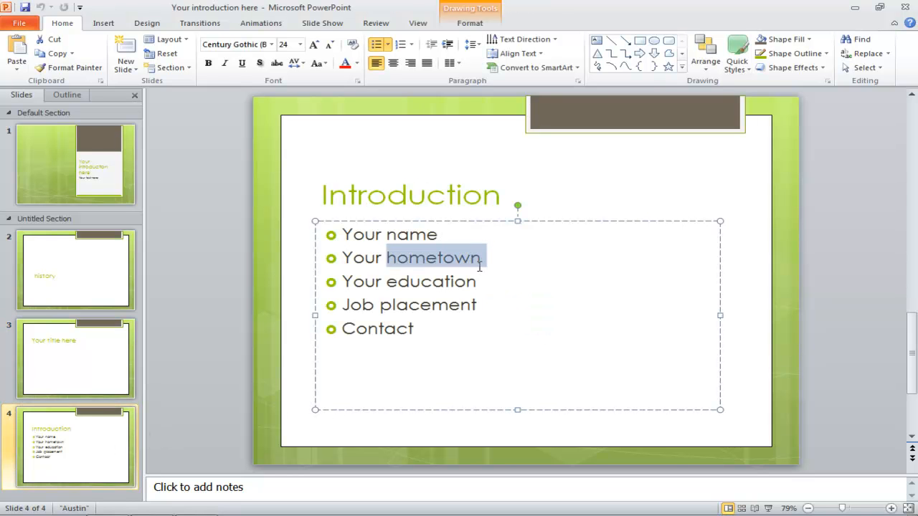
left_click(207, 63)
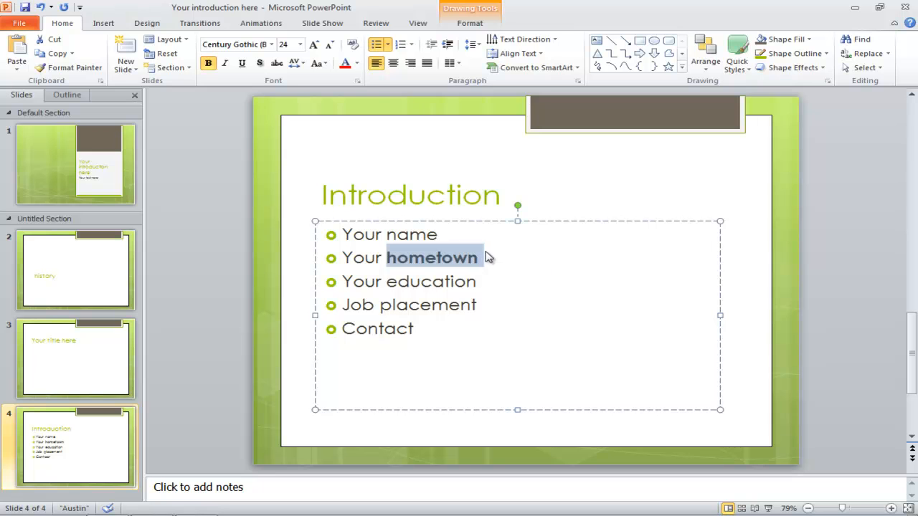
left_click(208, 63)
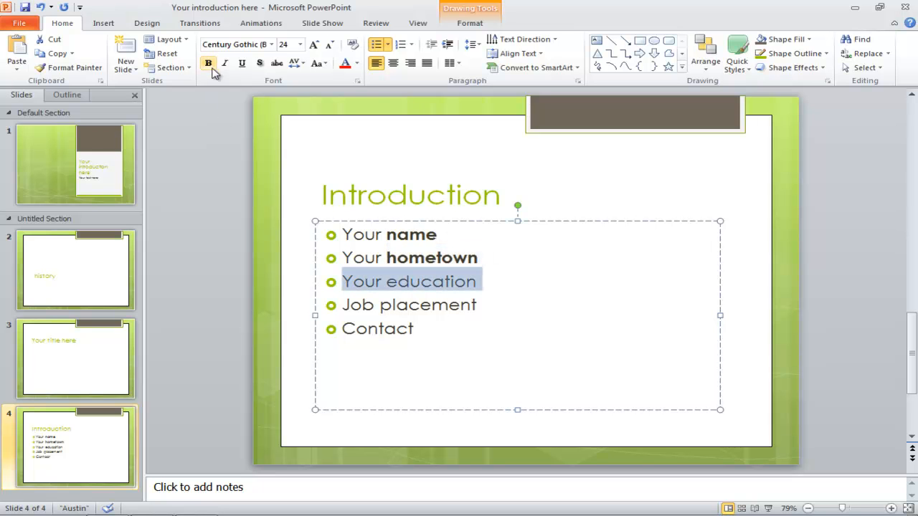
Italicize 'Your education', then remove the italic again
left_click(225, 63)
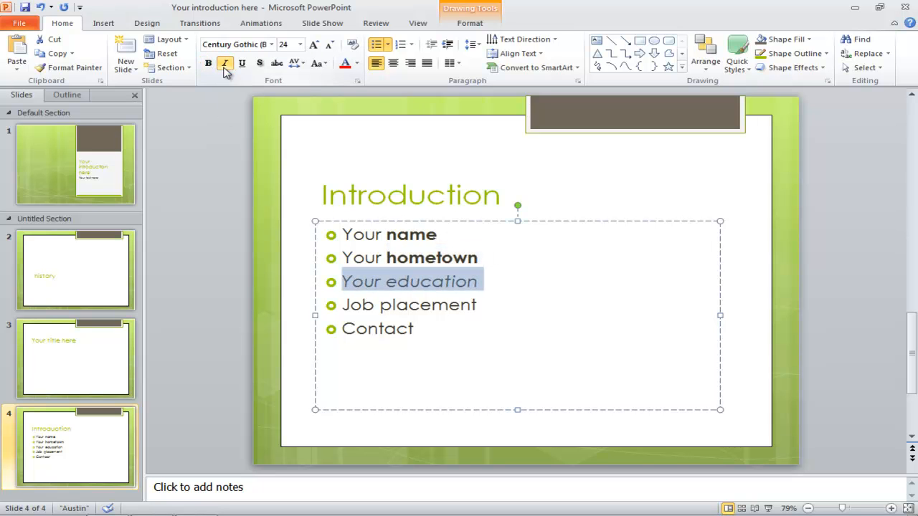
left_click(241, 63)
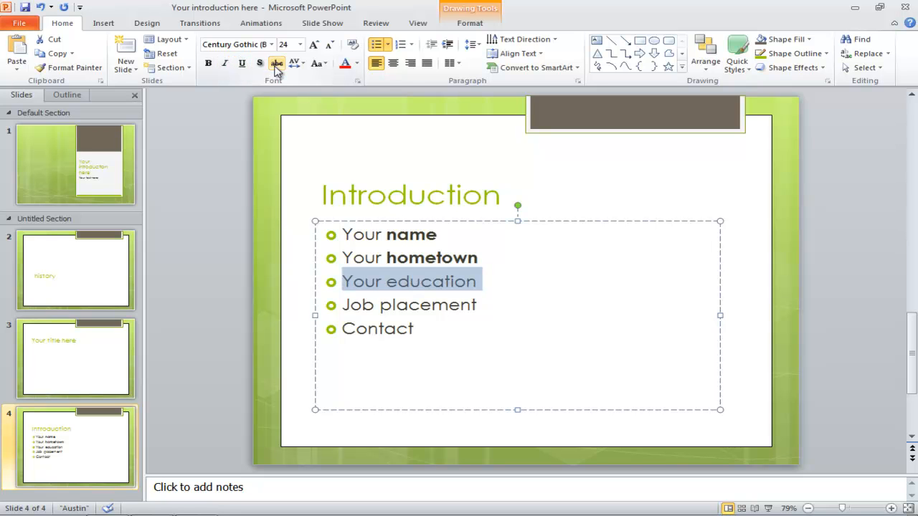
left_click(318, 63)
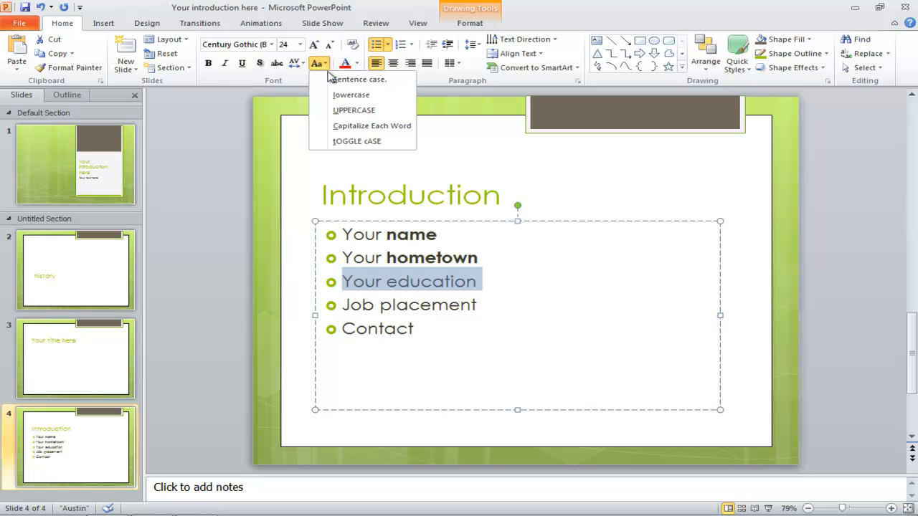
left_click(353, 109)
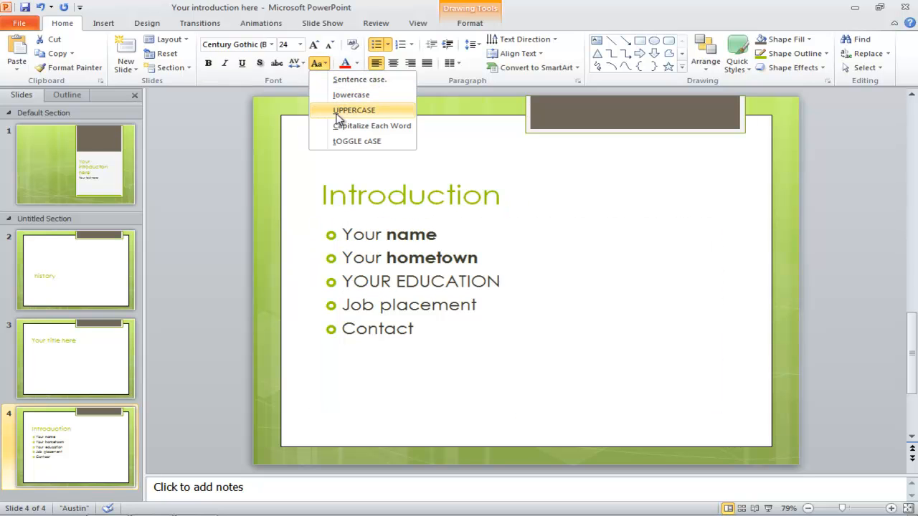
left_click(373, 126)
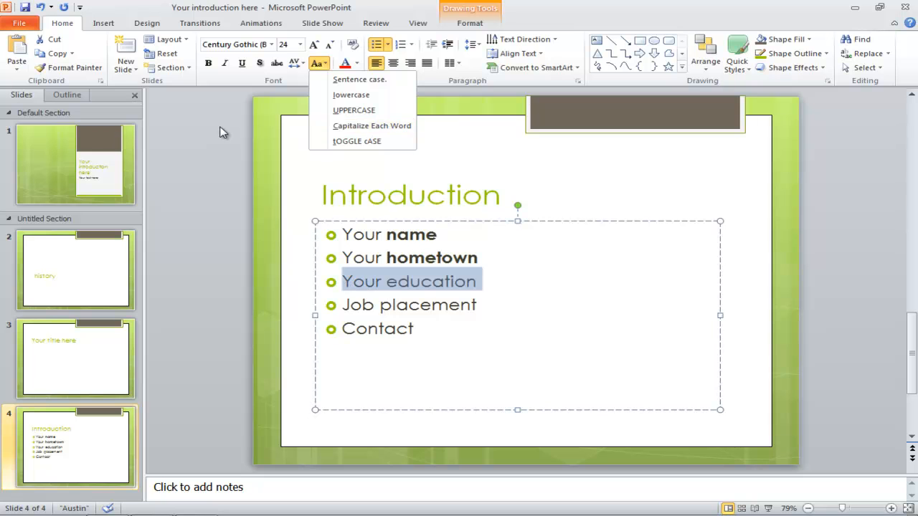
left_click(356, 63)
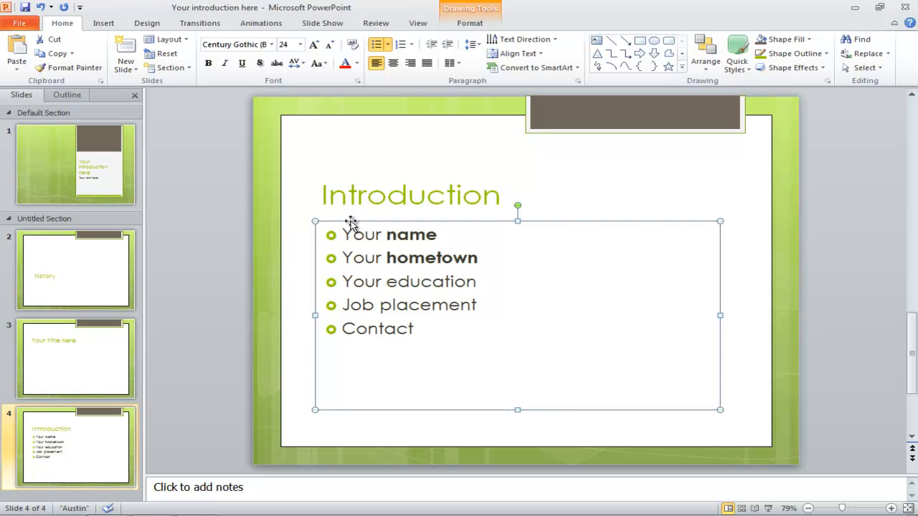
Clear bold from the whole bullet text box and toggle strikethrough on and off
left_click(208, 63)
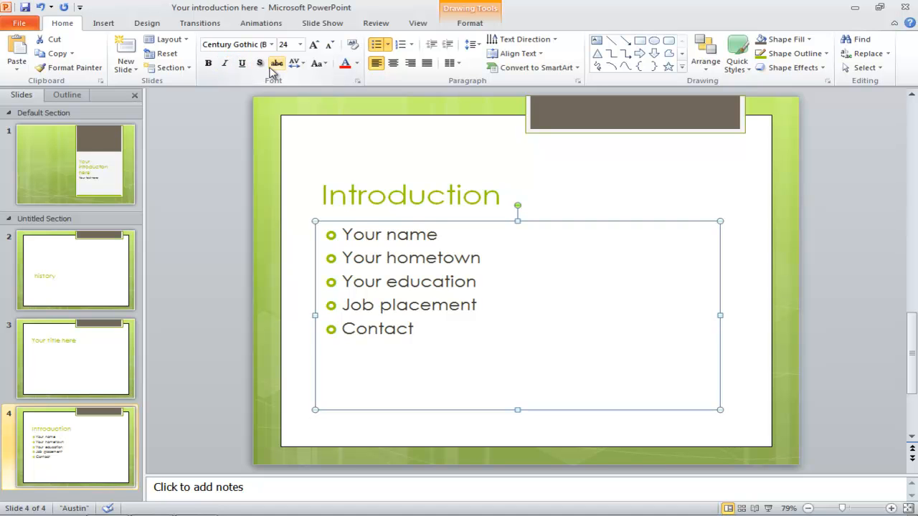
left_click(276, 64)
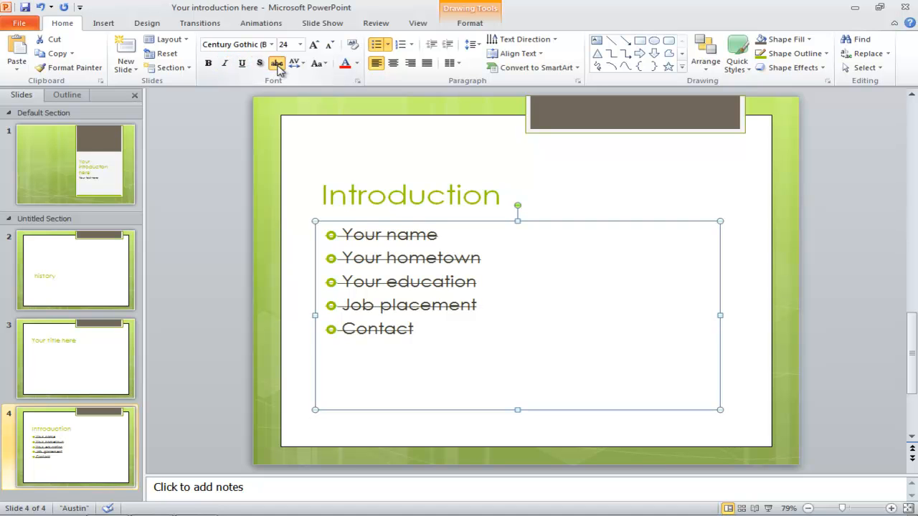
left_click(275, 63)
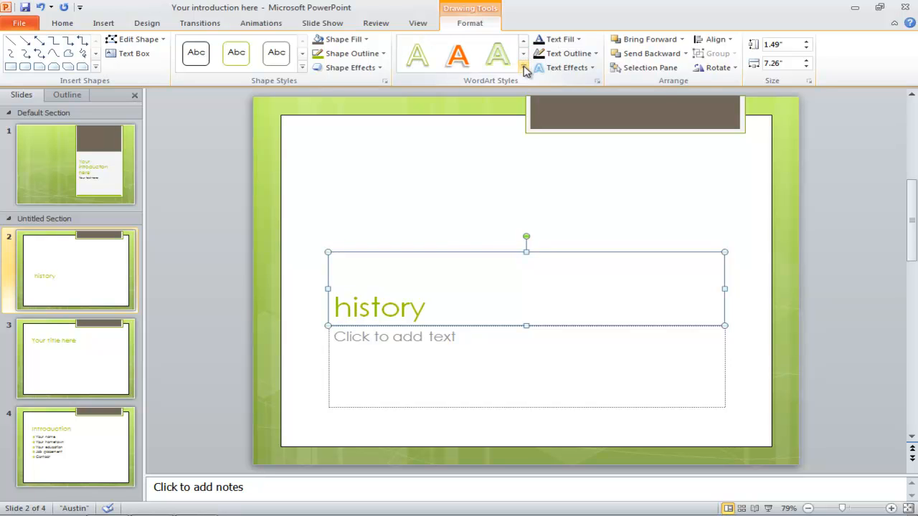
Apply an olive-green capital WordArt style to the history slide title from the gallery
left_click(524, 67)
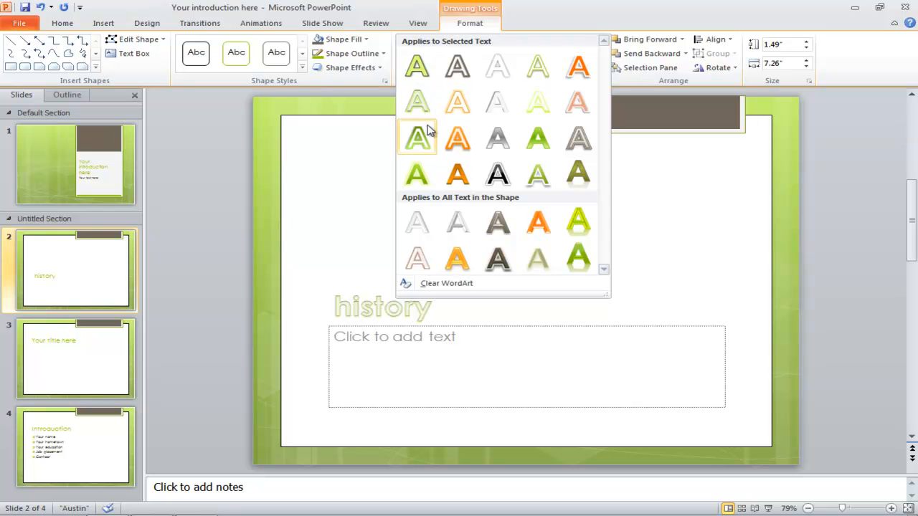
left_click(416, 175)
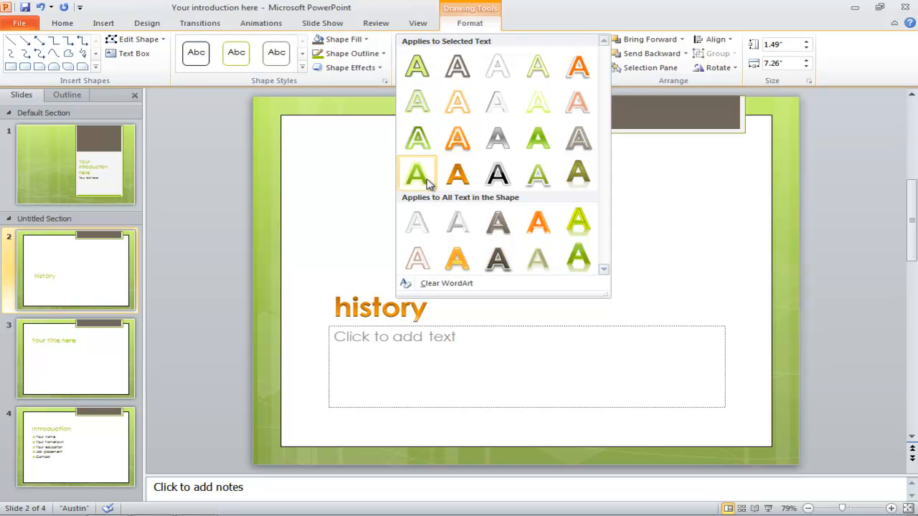
mouse_move(537, 175)
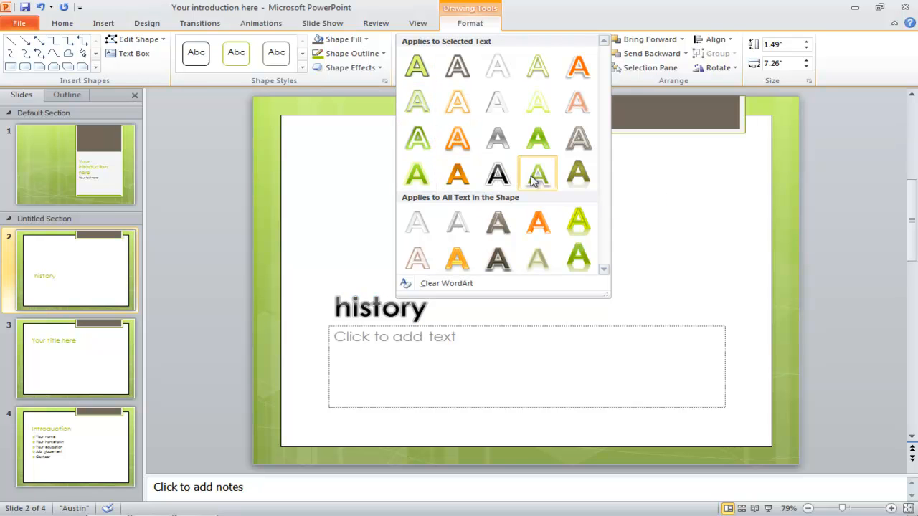
left_click(538, 174)
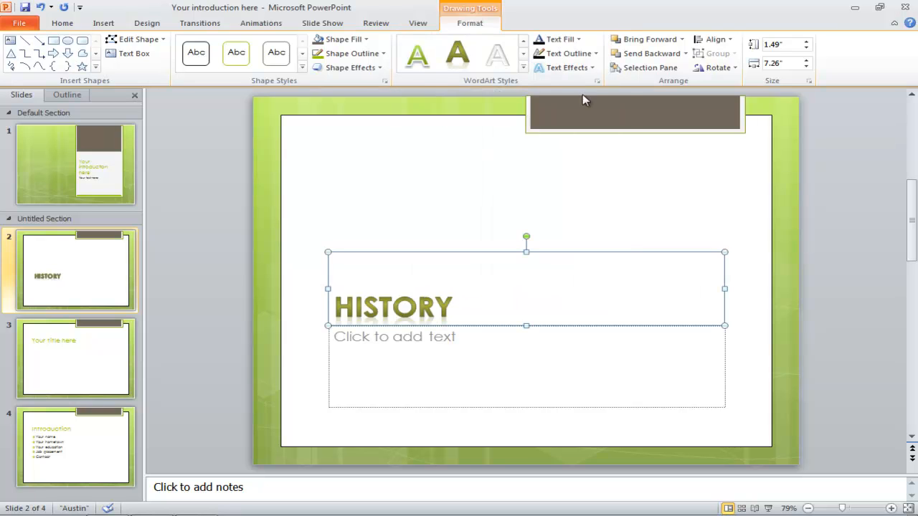
Show the Shadow options under Text Effects for the HISTORY title
left_click(568, 68)
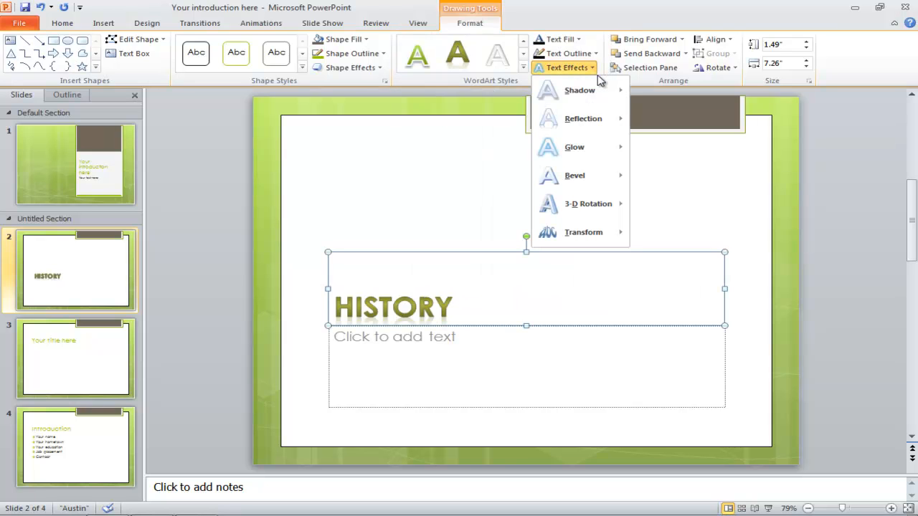
mouse_move(579, 88)
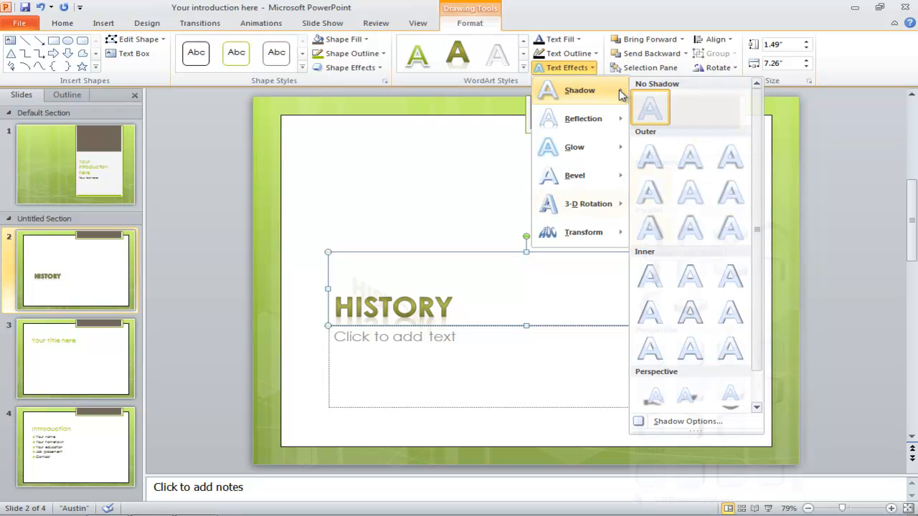